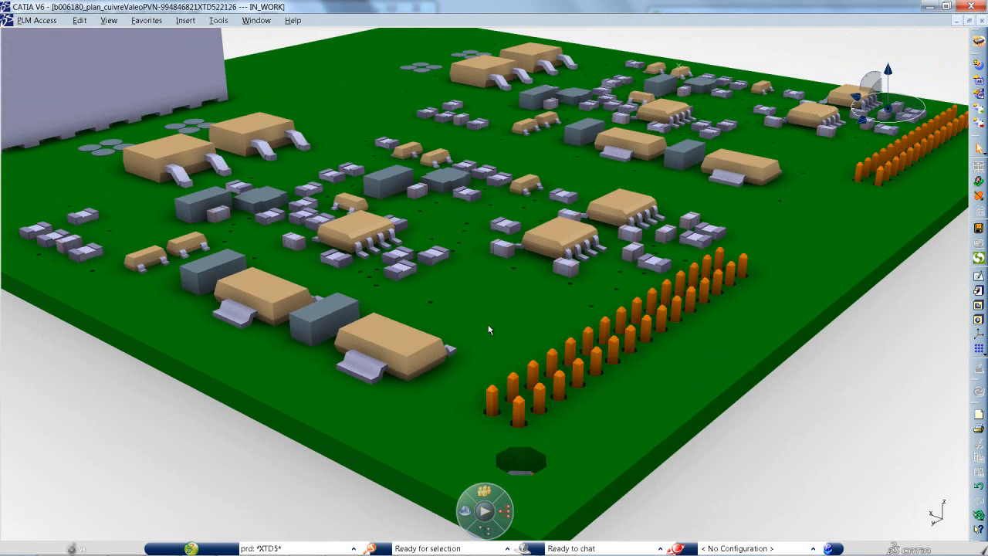
pyautogui.moveTo(934, 273)
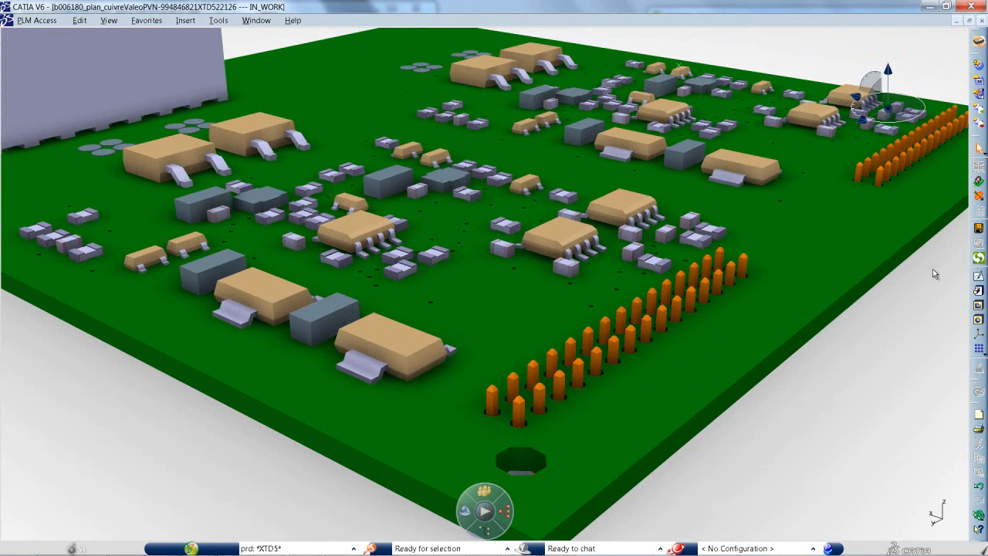
pyautogui.moveTo(976, 258)
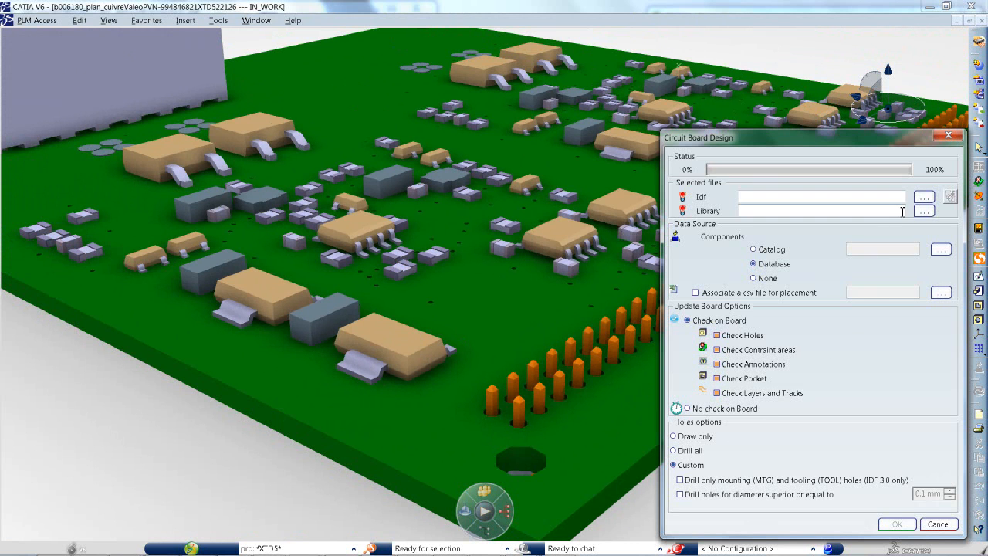
# - Update the circuit board from the IDF file in the export folder
pyautogui.click(921, 197)
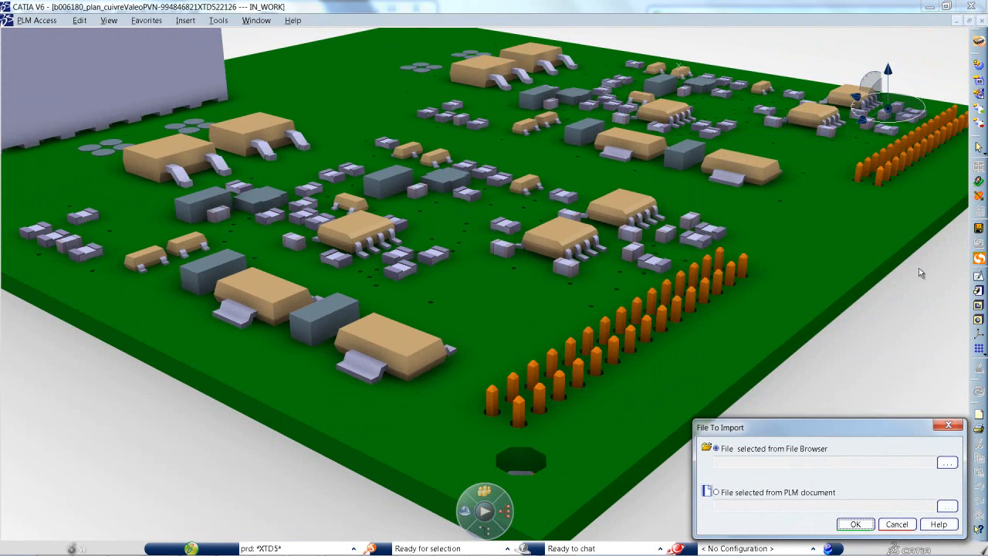
pyautogui.click(947, 462)
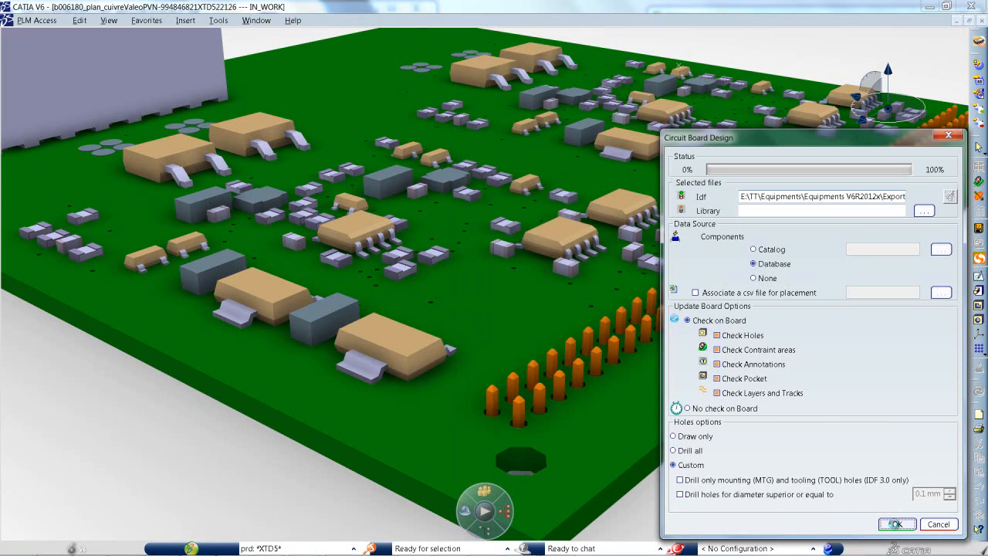
pyautogui.click(896, 524)
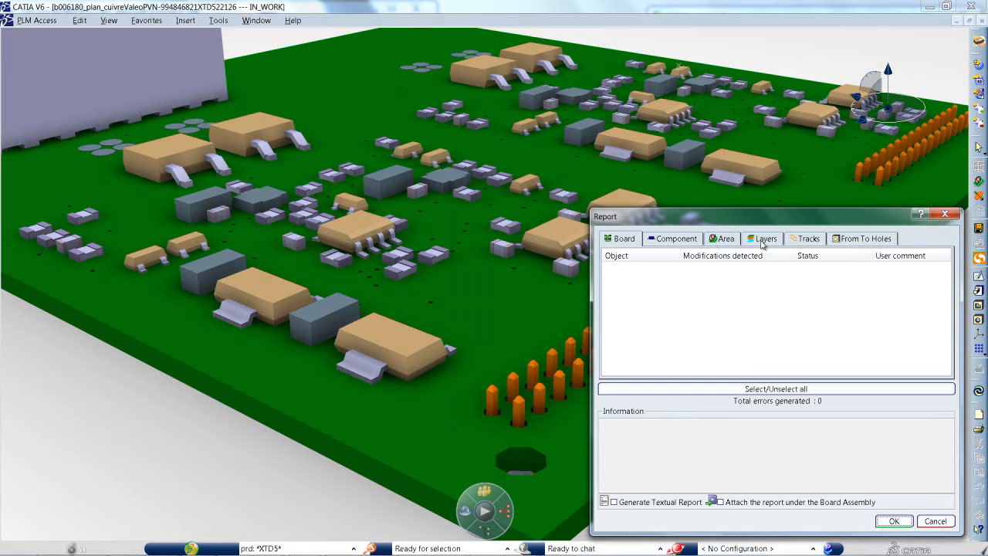
# - Review the detected layer and track changes in the report, then accept them
pyautogui.click(764, 238)
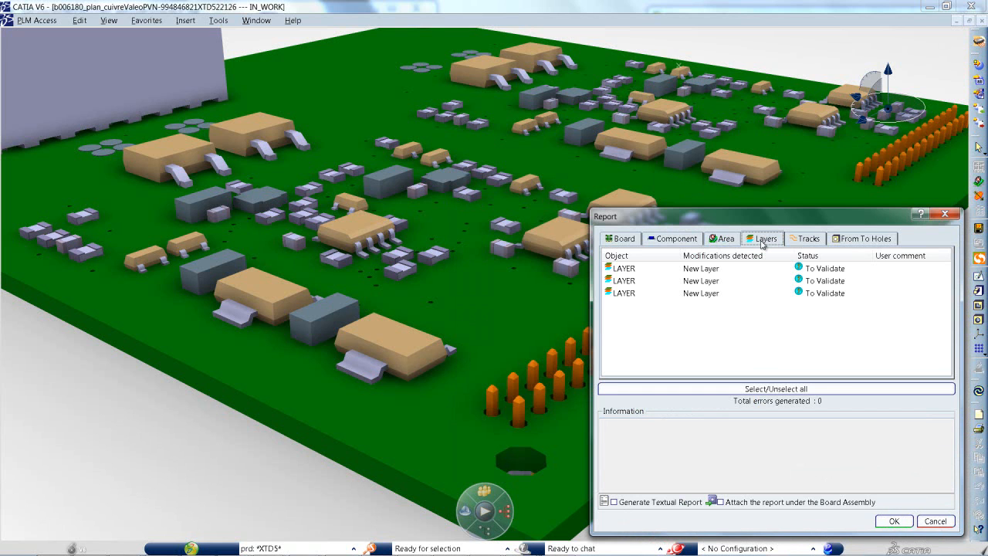
pyautogui.click(809, 238)
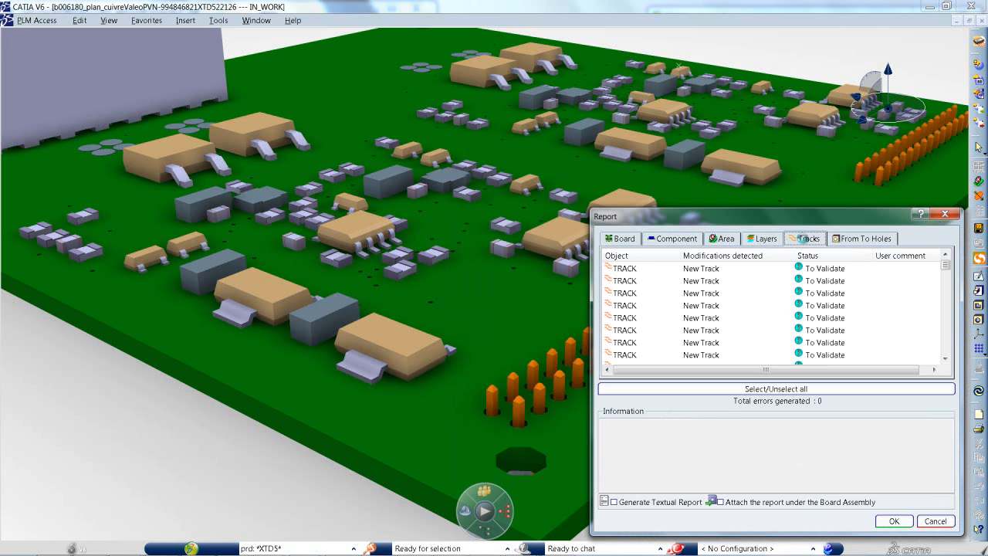
pyautogui.click(700, 280)
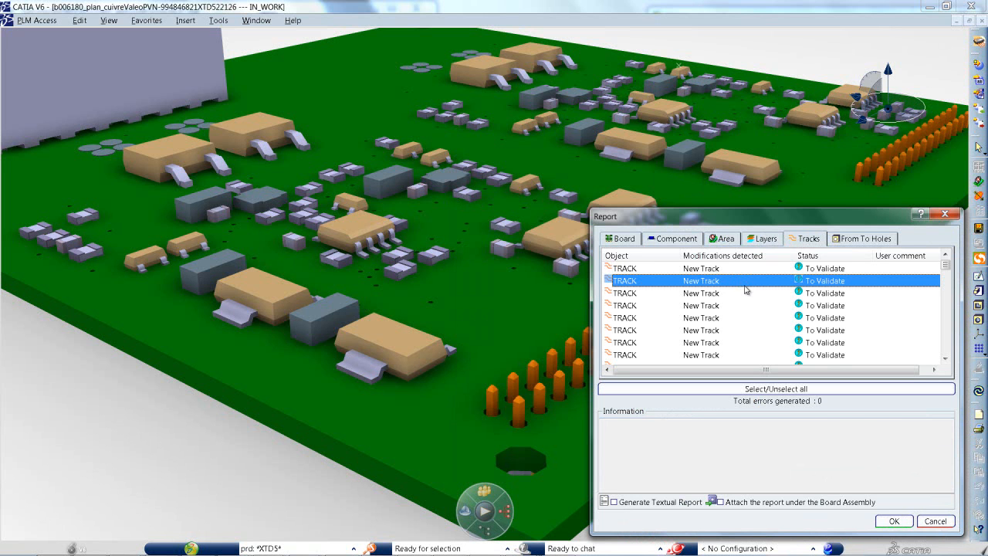
pyautogui.click(776, 389)
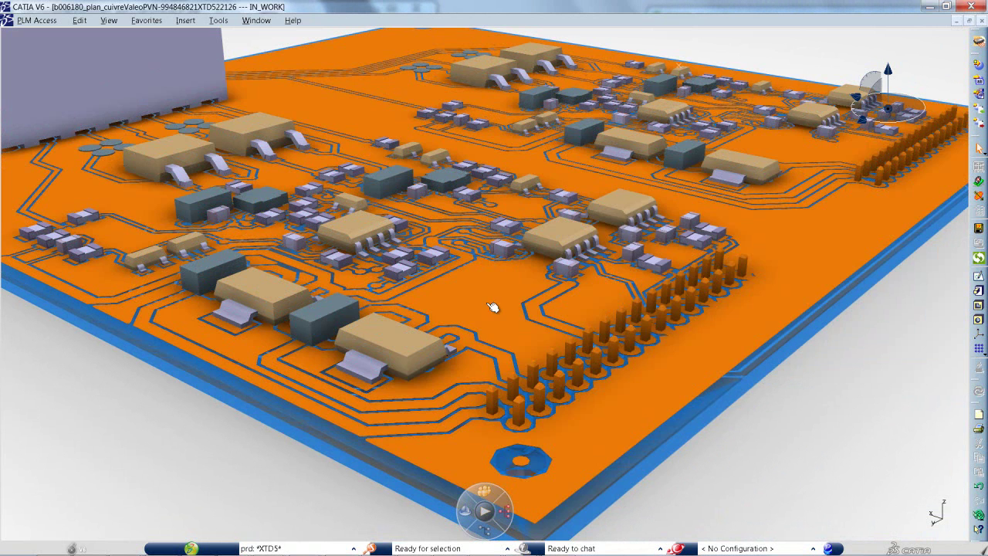
pyautogui.rightClick(491, 310)
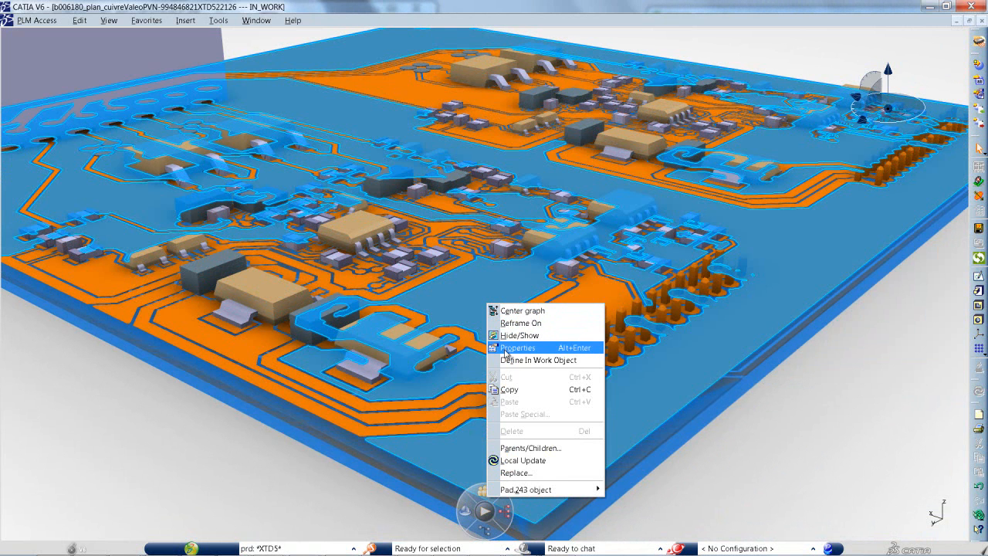
pyautogui.click(518, 347)
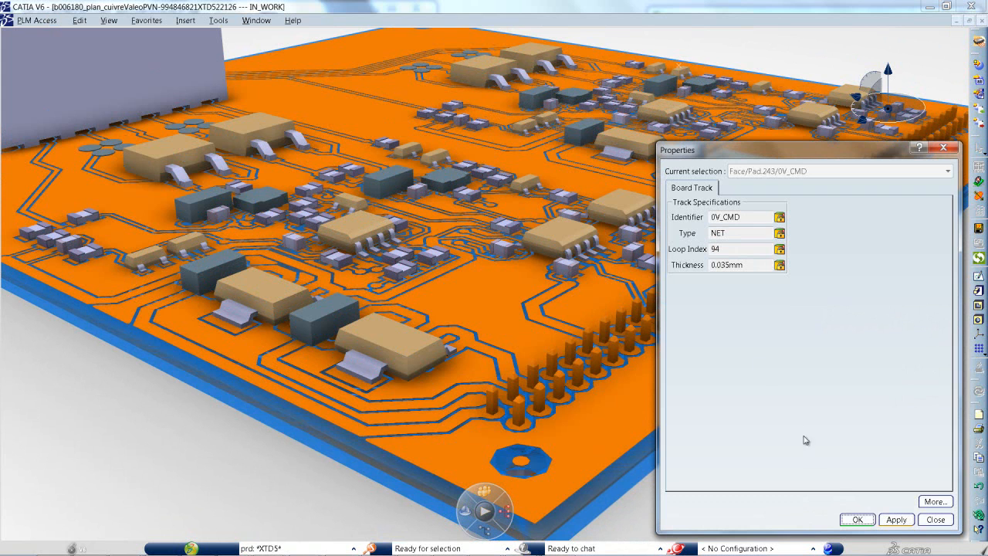
pyautogui.click(937, 520)
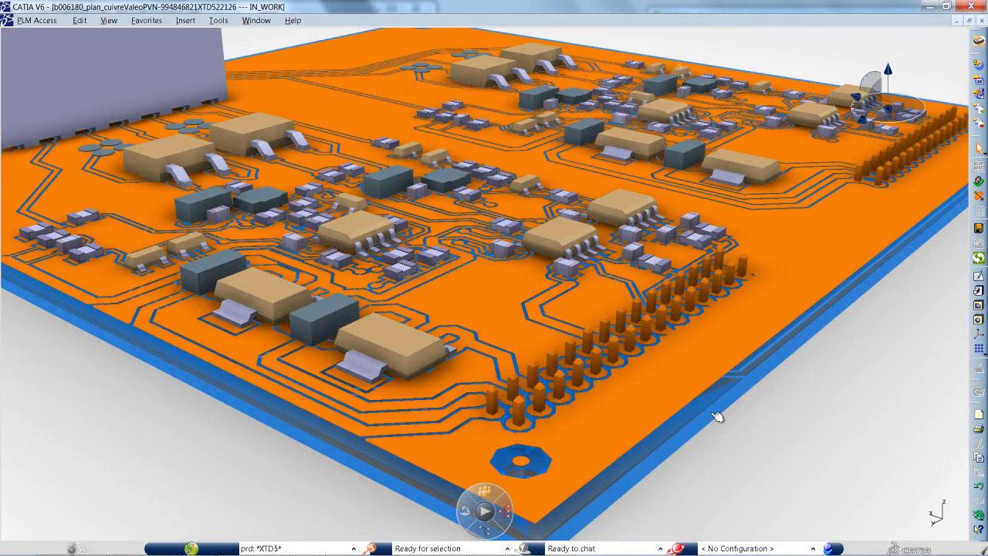
# - Inspect the dielectric layer's properties (FR-4, 1.49 mm), then orbit to the board's underside
pyautogui.rightClick(719, 417)
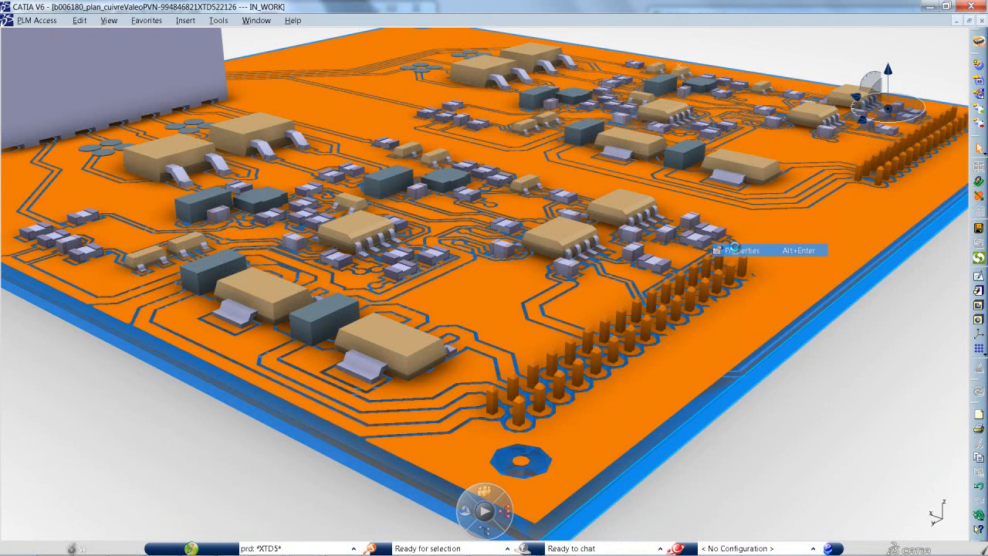
pyautogui.click(743, 250)
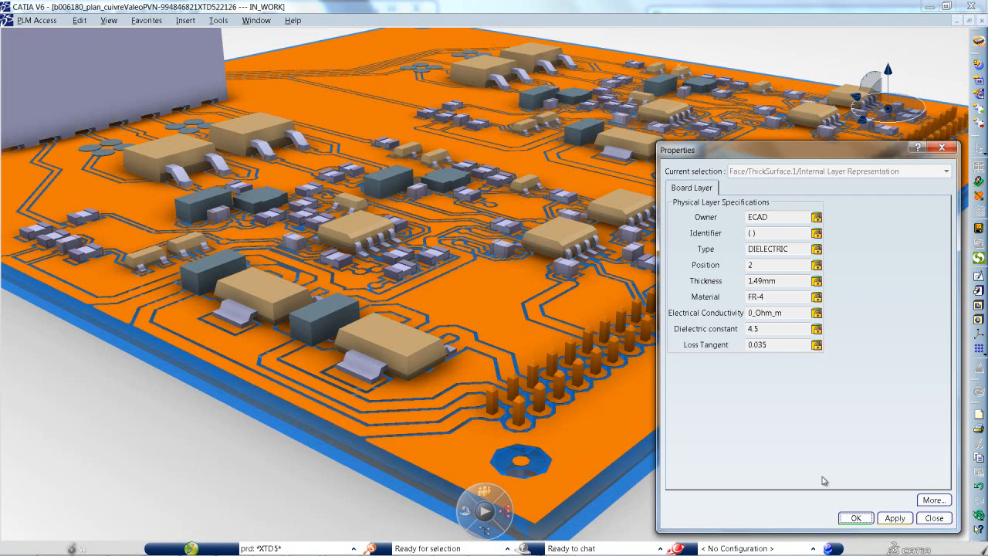
pyautogui.click(933, 517)
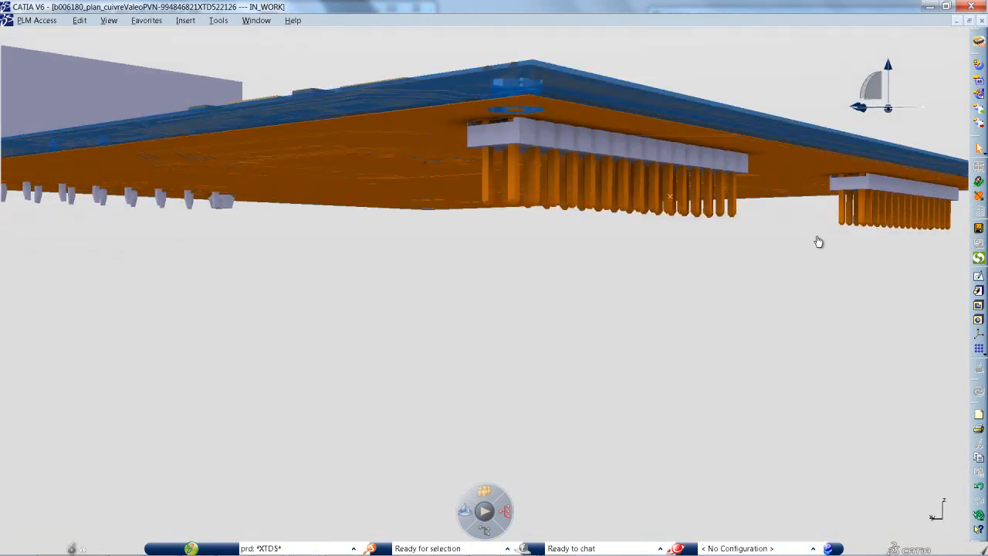
pyautogui.moveTo(818, 242); pyautogui.dragTo(753, 160)
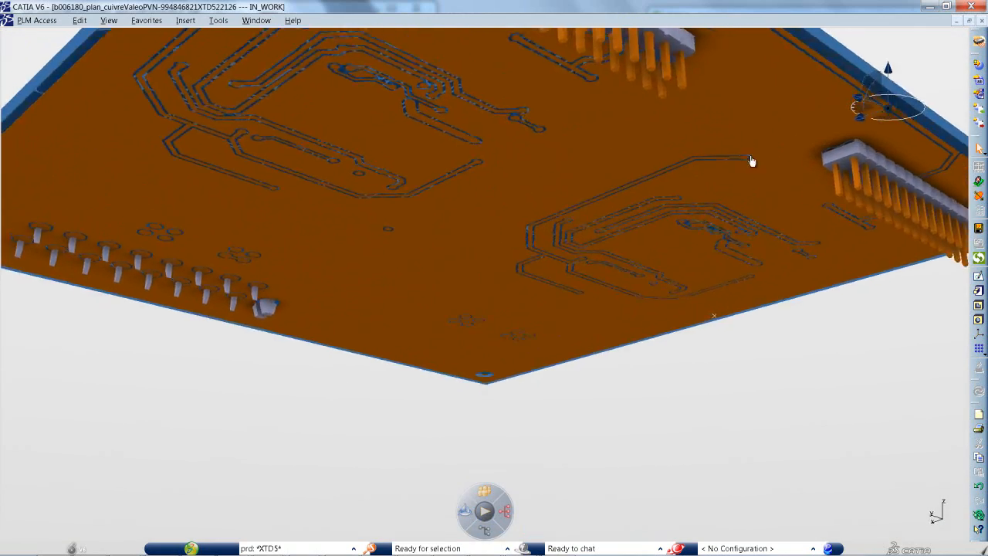